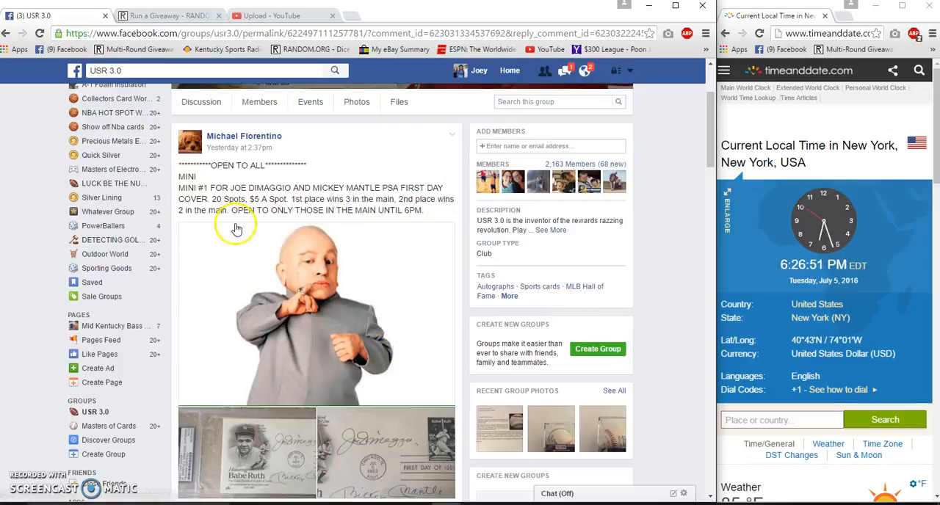
pyautogui.moveTo(461, 198)
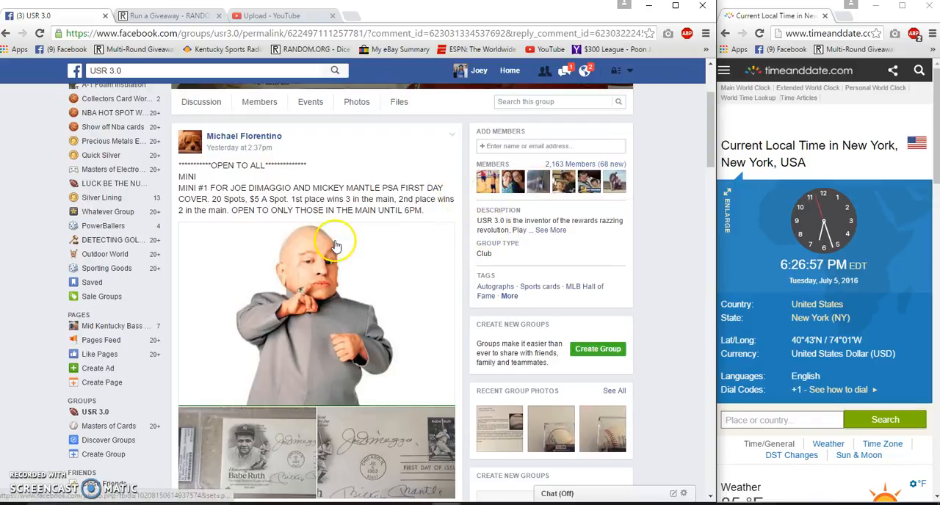
pyautogui.moveTo(423, 262)
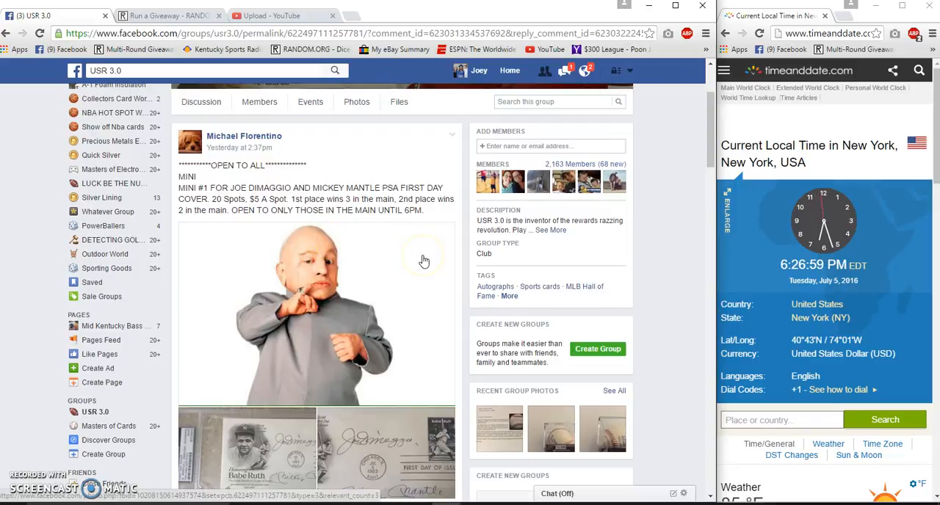
# Expand the 20-spot claimed list comment so every mini entry is readable, then reach the comment box
pyautogui.rightClick(423, 258)
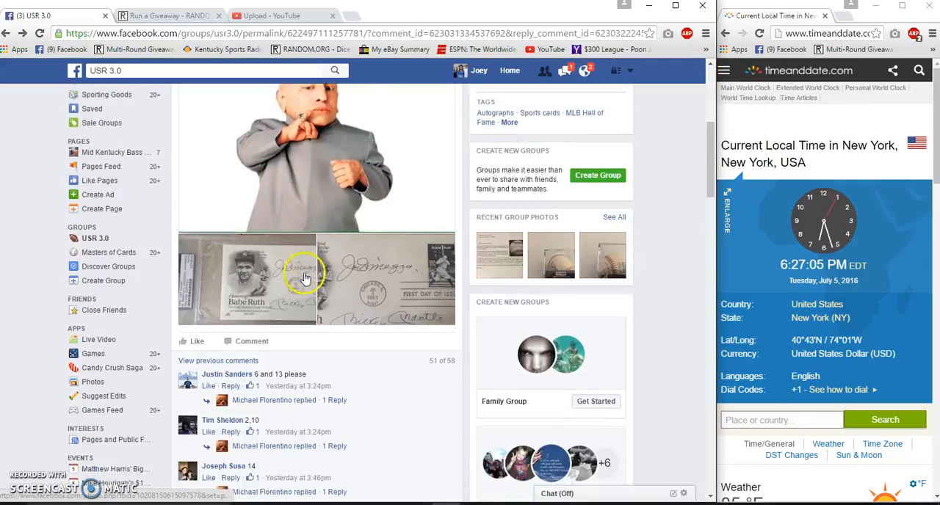
pyautogui.scroll(-3)
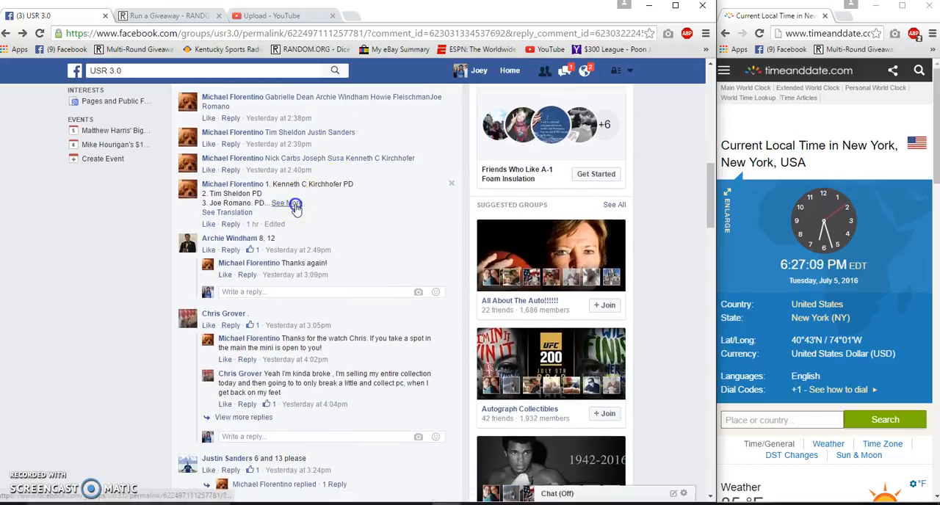
pyautogui.click(285, 202)
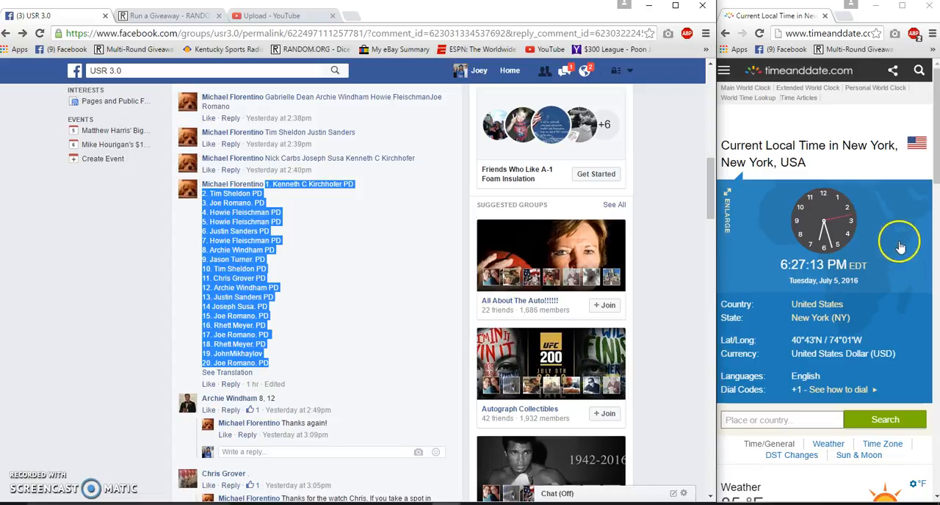
pyautogui.scroll(-3)
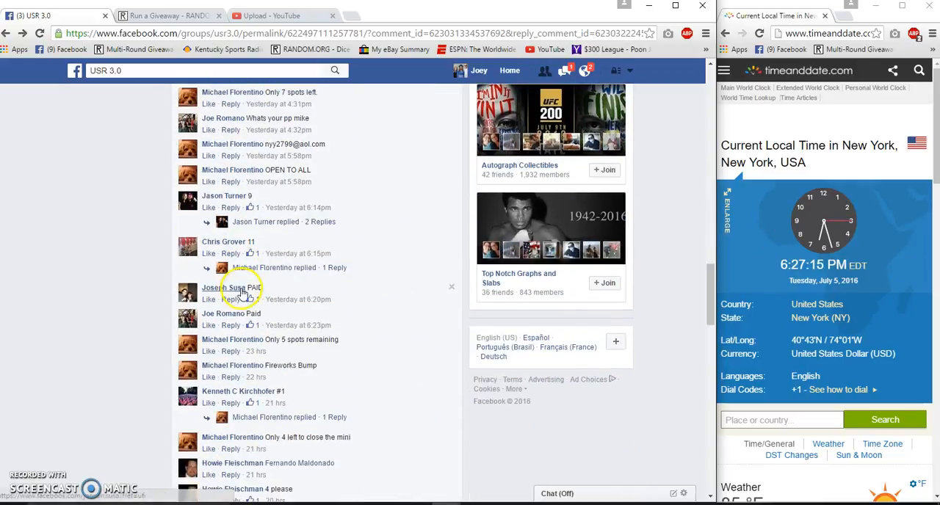
pyautogui.scroll(-3)
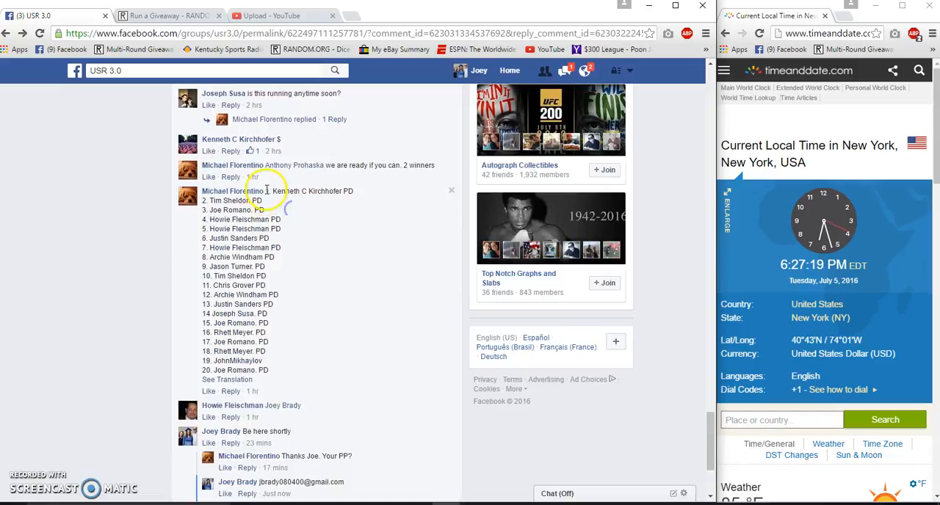
pyautogui.rightClick(265, 323)
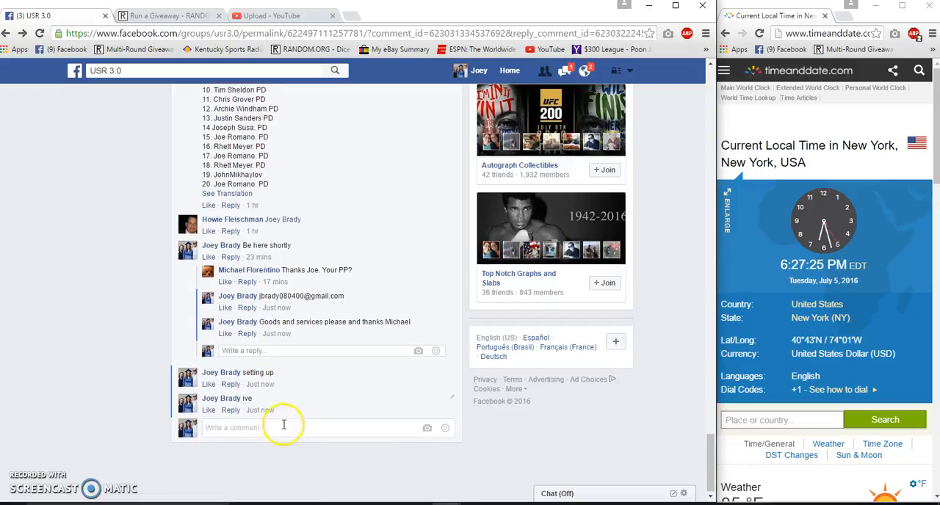
pyautogui.moveTo(259, 410)
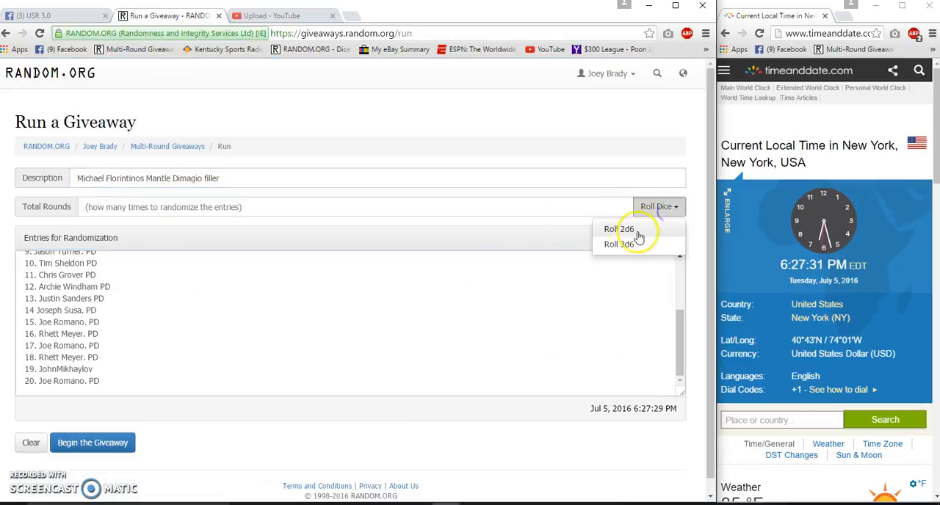
# Roll 2d6 and accept the result, making the giveaway 5 rounds
pyautogui.click(618, 229)
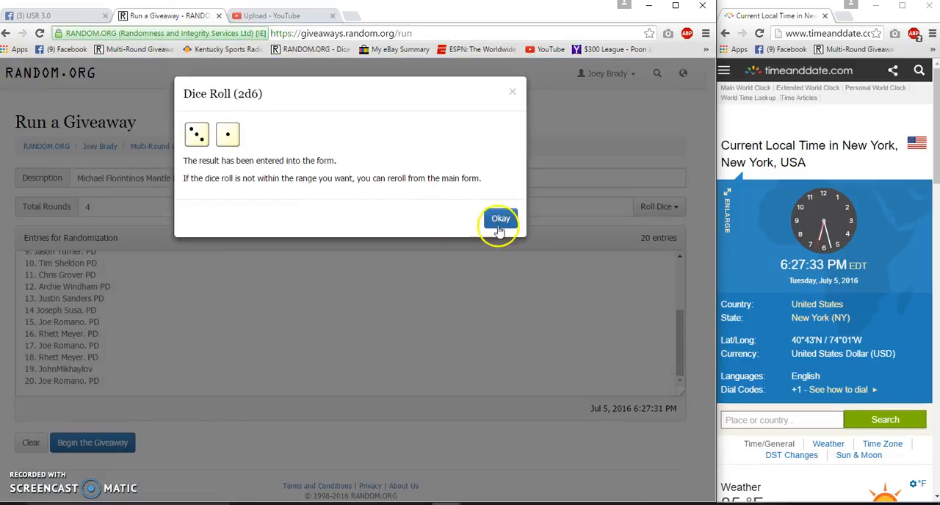
pyautogui.click(499, 217)
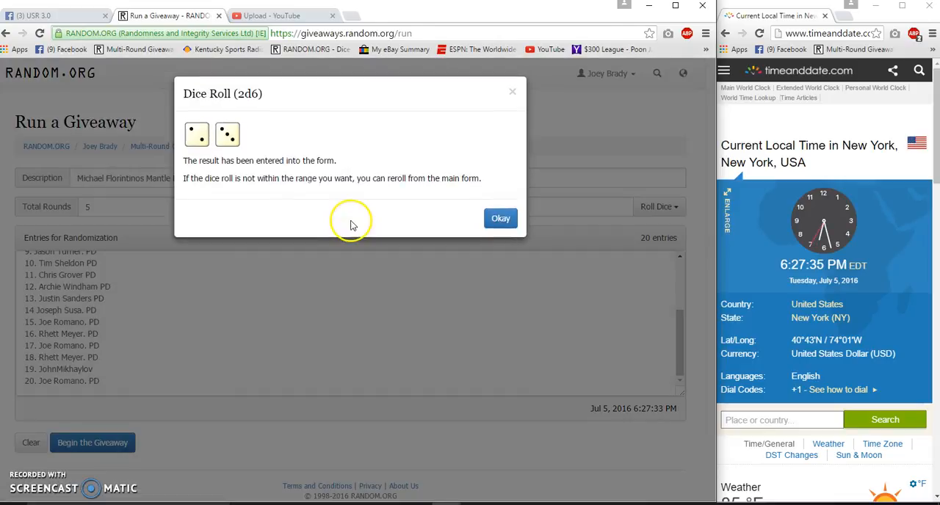
pyautogui.click(500, 217)
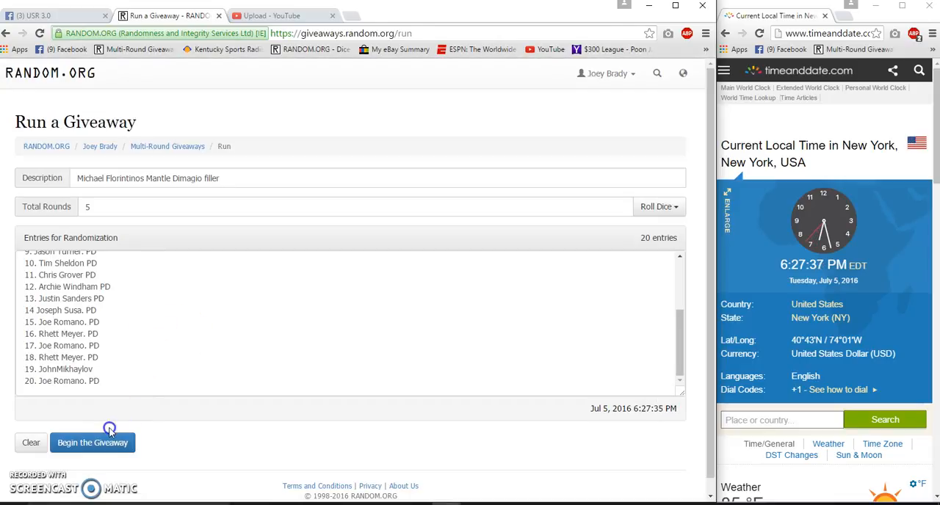
# Begin the giveaway and advance through Rounds 1 to 4, leaving the fifth round pending
pyautogui.click(92, 442)
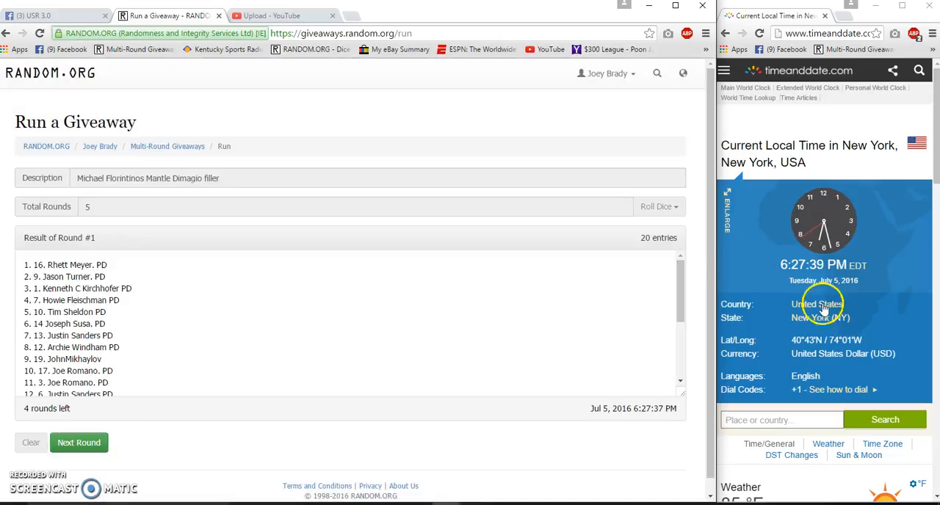
pyautogui.scroll(-3)
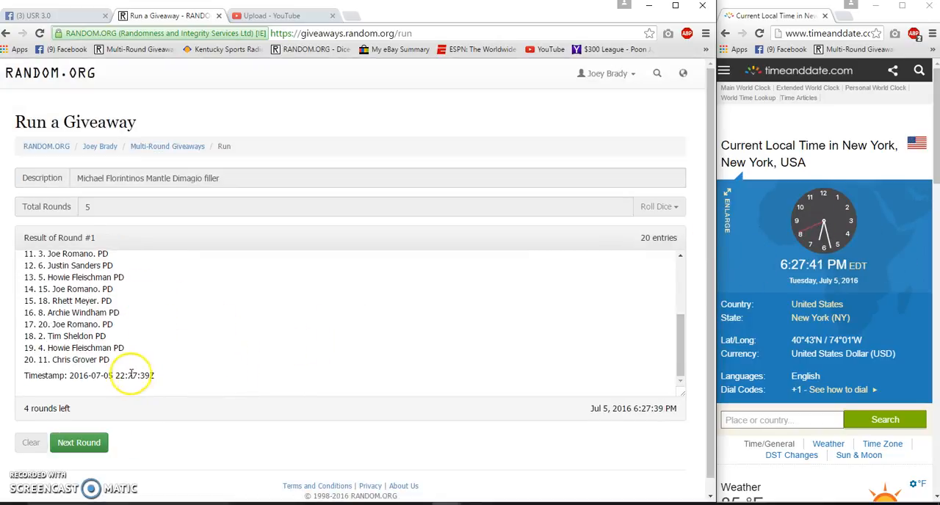
pyautogui.click(80, 443)
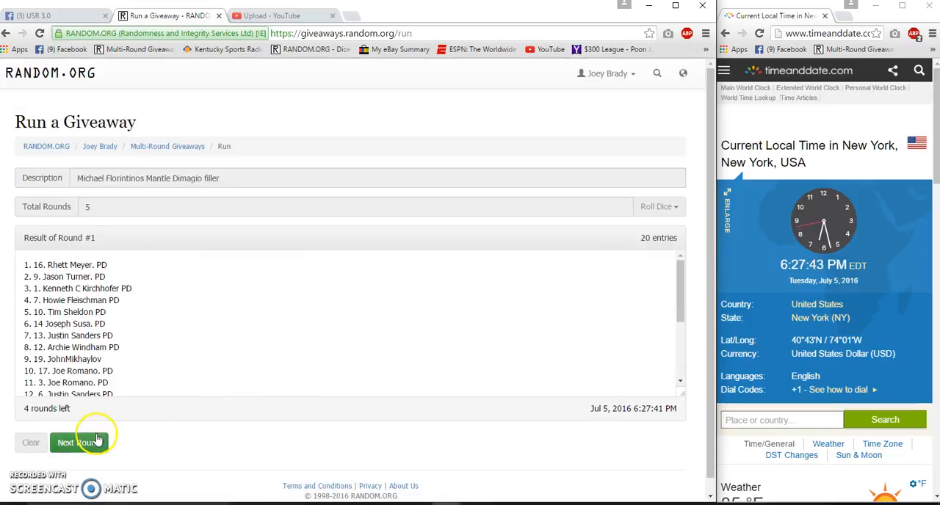
pyautogui.click(79, 440)
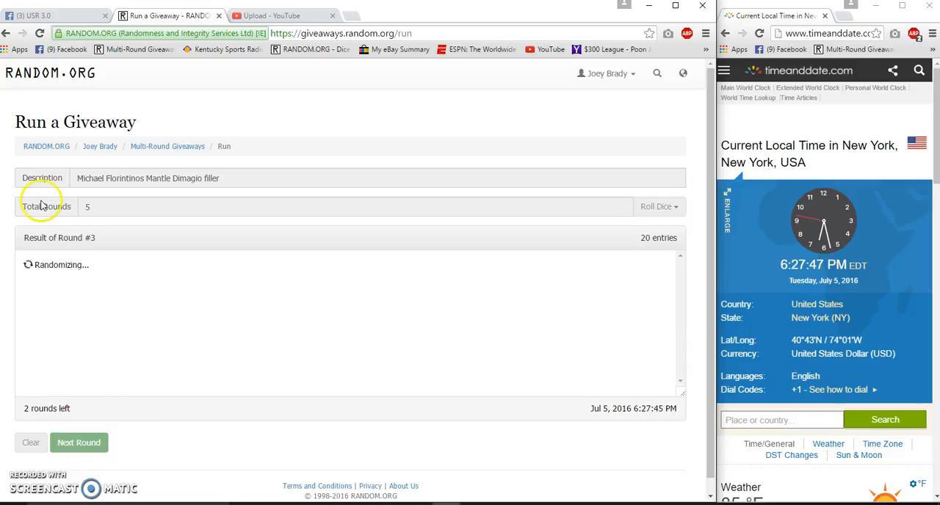
pyautogui.click(80, 442)
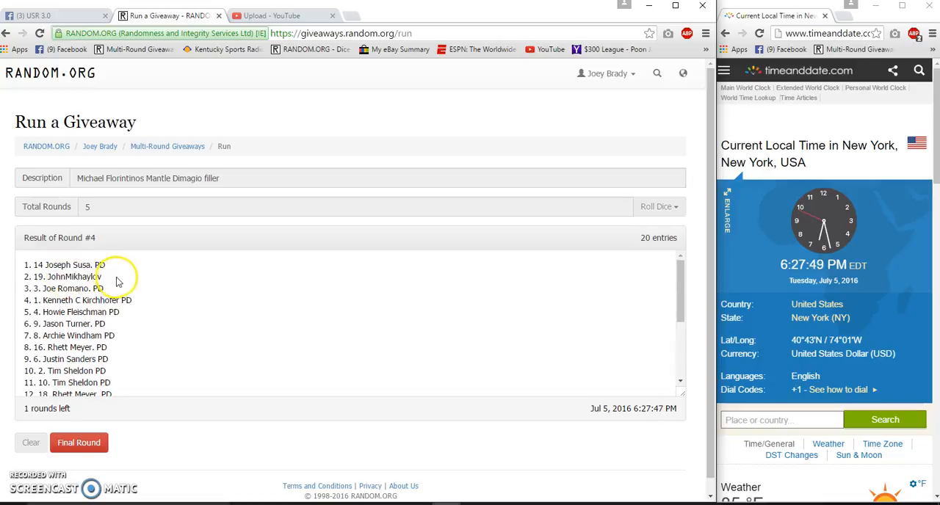
pyautogui.scroll(-3)
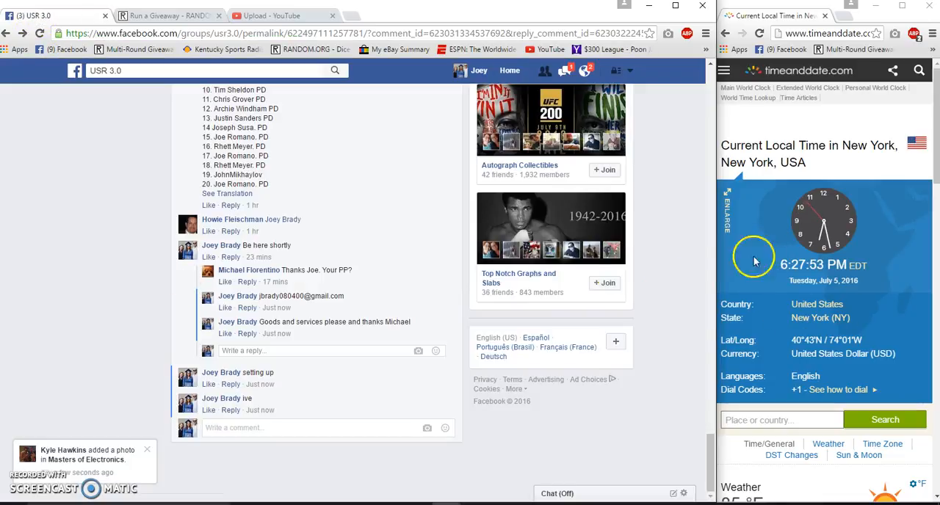
# Comment 'Good Luck Final Roll' on the giveaway post and return to the randomizer
pyautogui.click(332, 429)
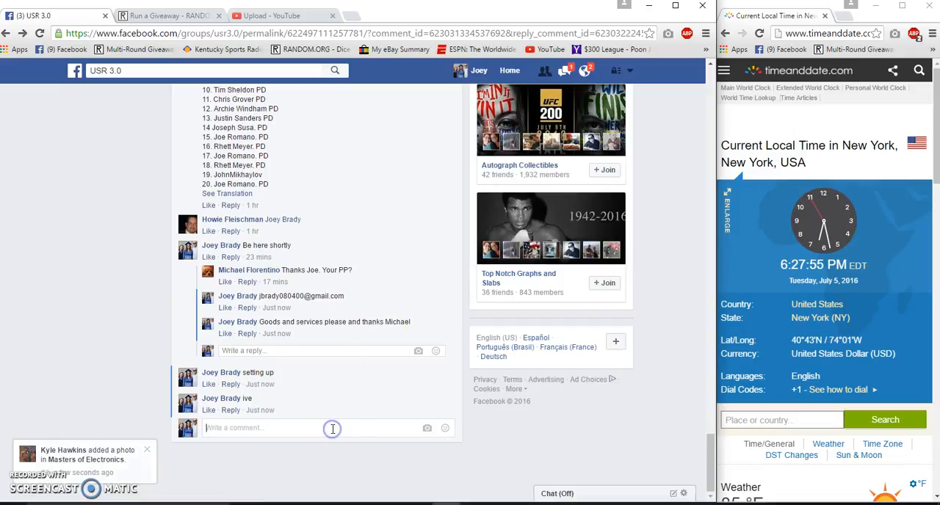
pyautogui.write('Good Luck Final Ro')
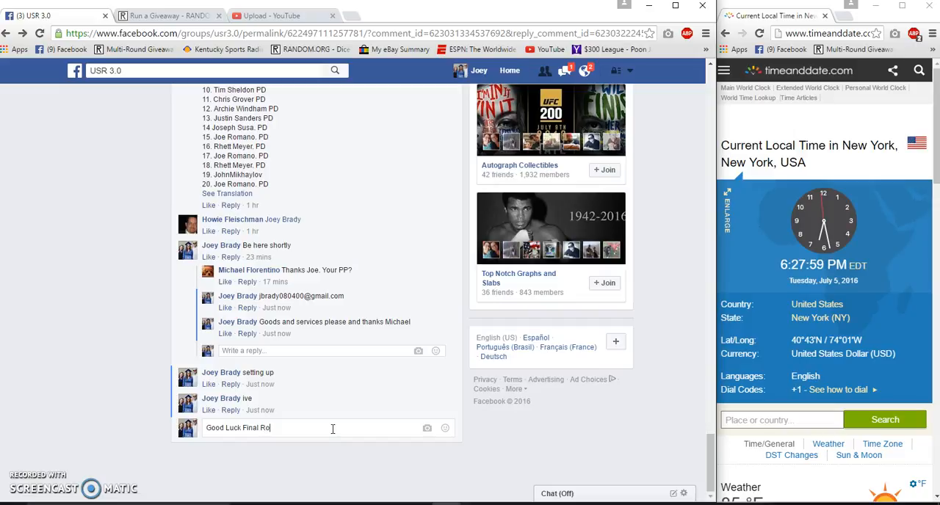
pyautogui.press('enter')
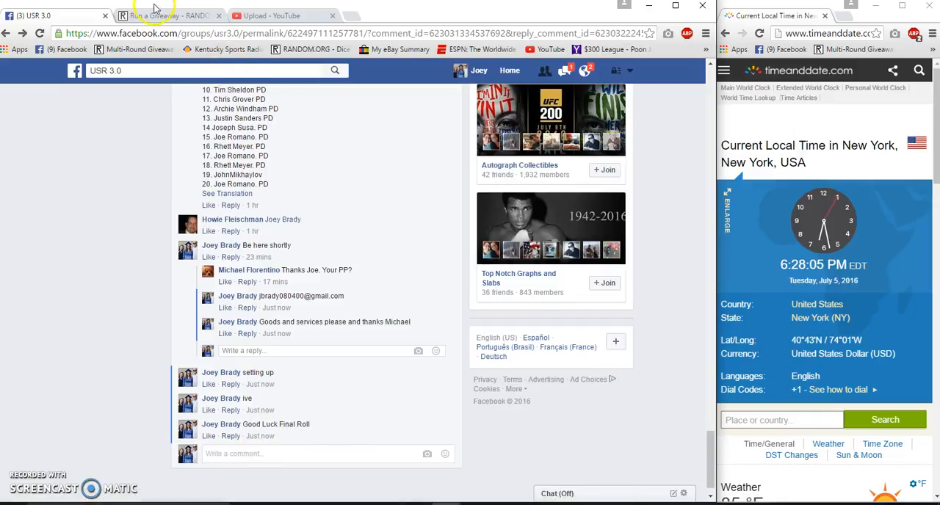
pyautogui.click(169, 14)
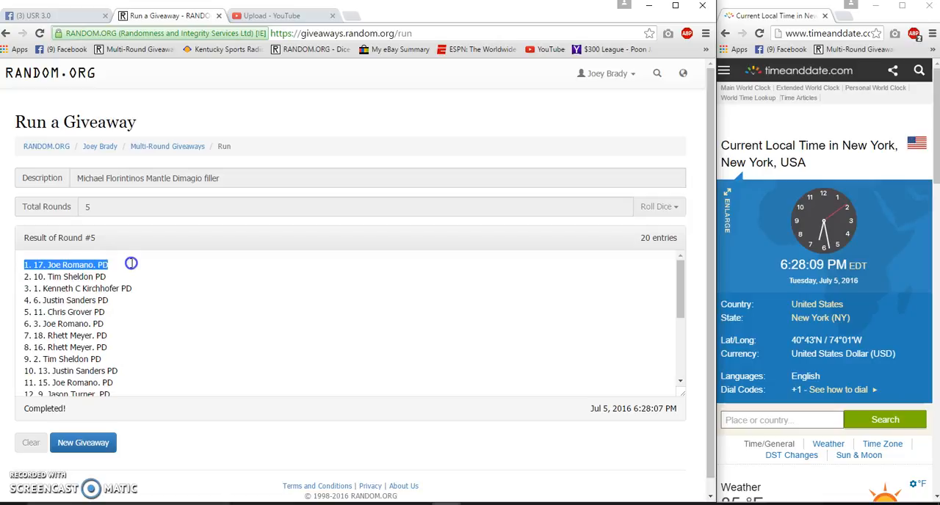
# Copy the Round 5 winner line and comment 'Done' on the Facebook giveaway thread
pyautogui.rightClick(66, 264)
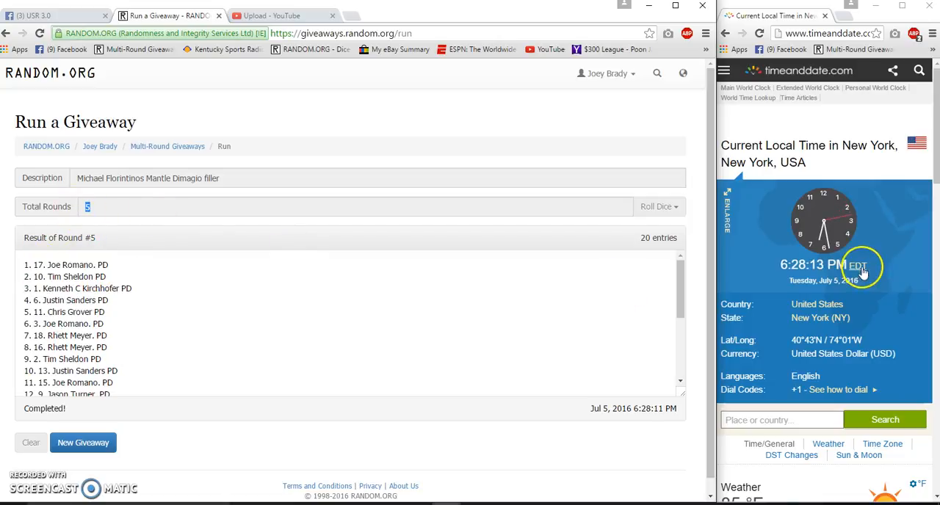
pyautogui.scroll(-3)
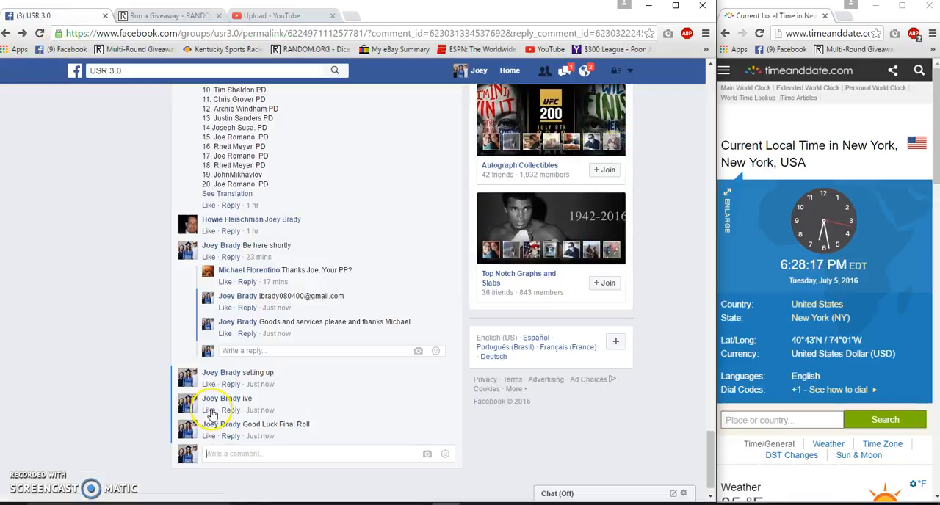
pyautogui.write('Doe')
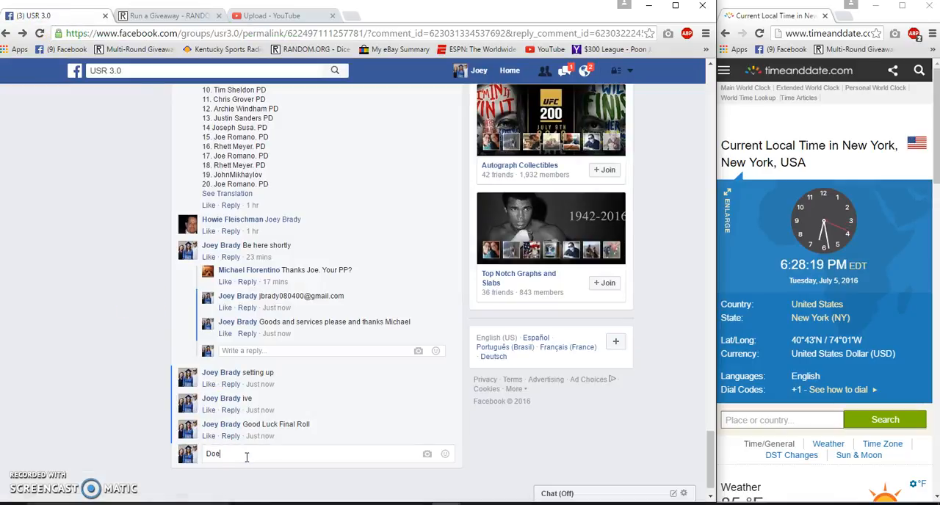
pyautogui.press('enter')
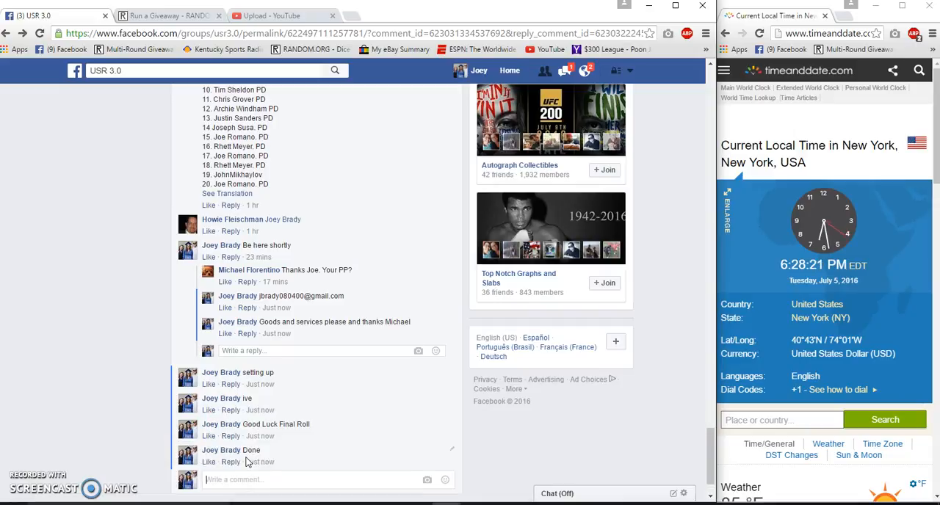